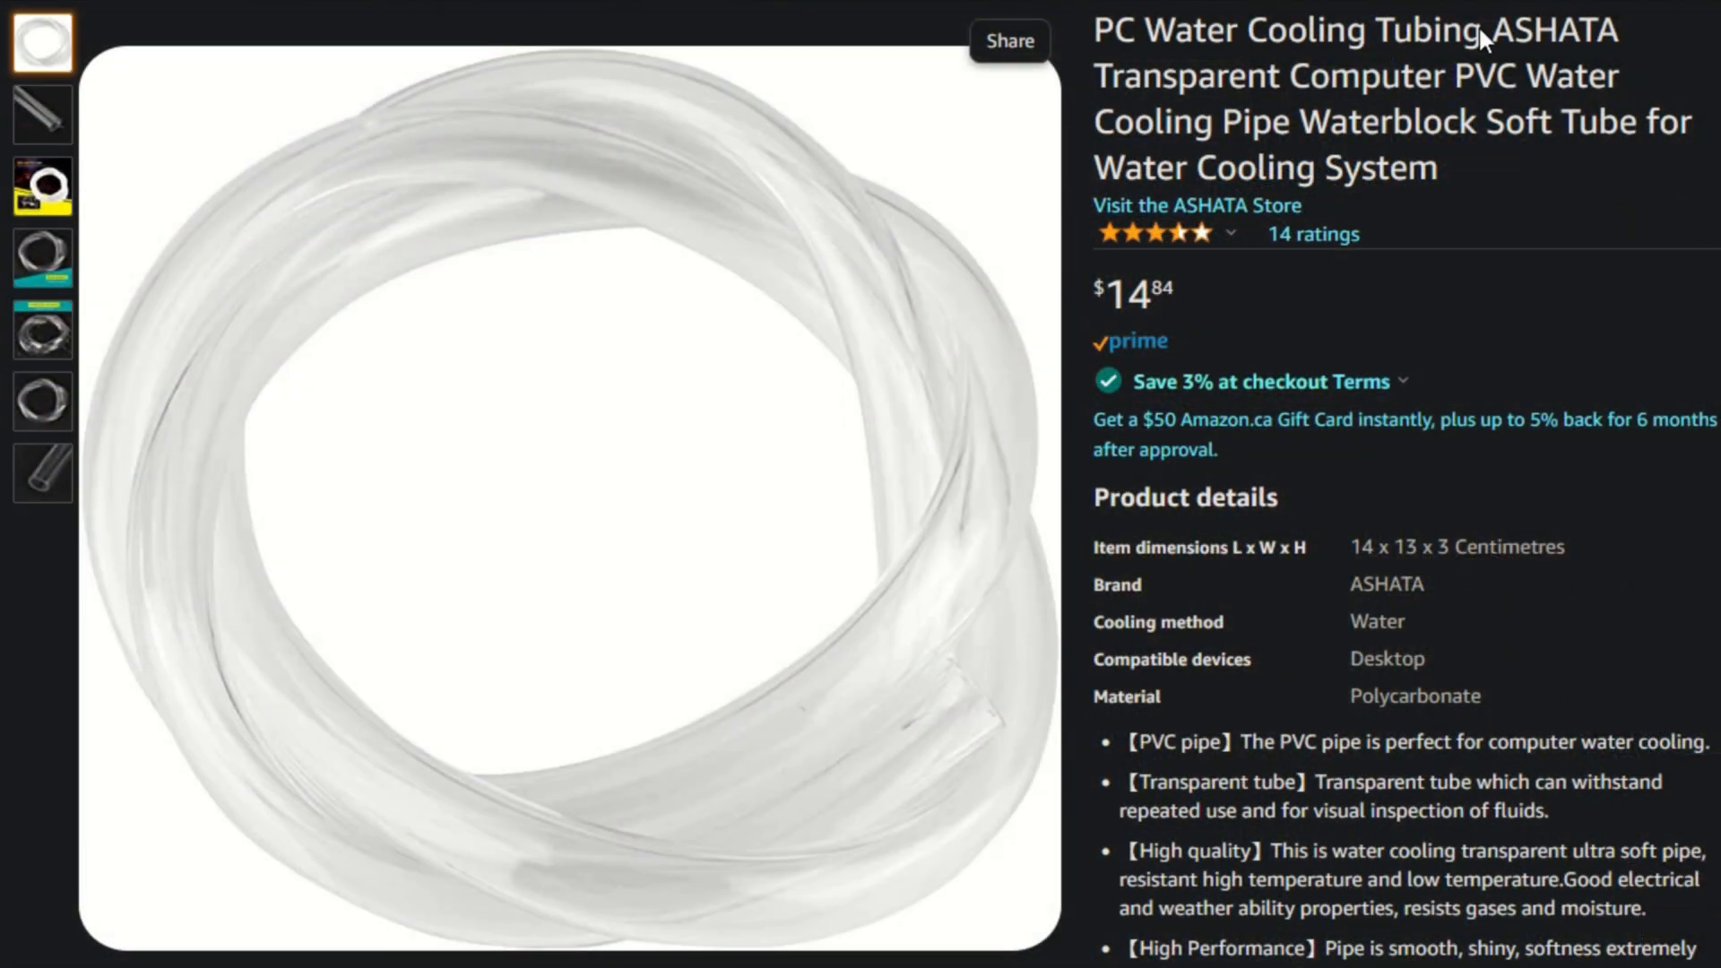
Step: Bring up the ASHATA transparent PVC tubing listing showing Material: Polycarbonate
double_click(1492, 75)
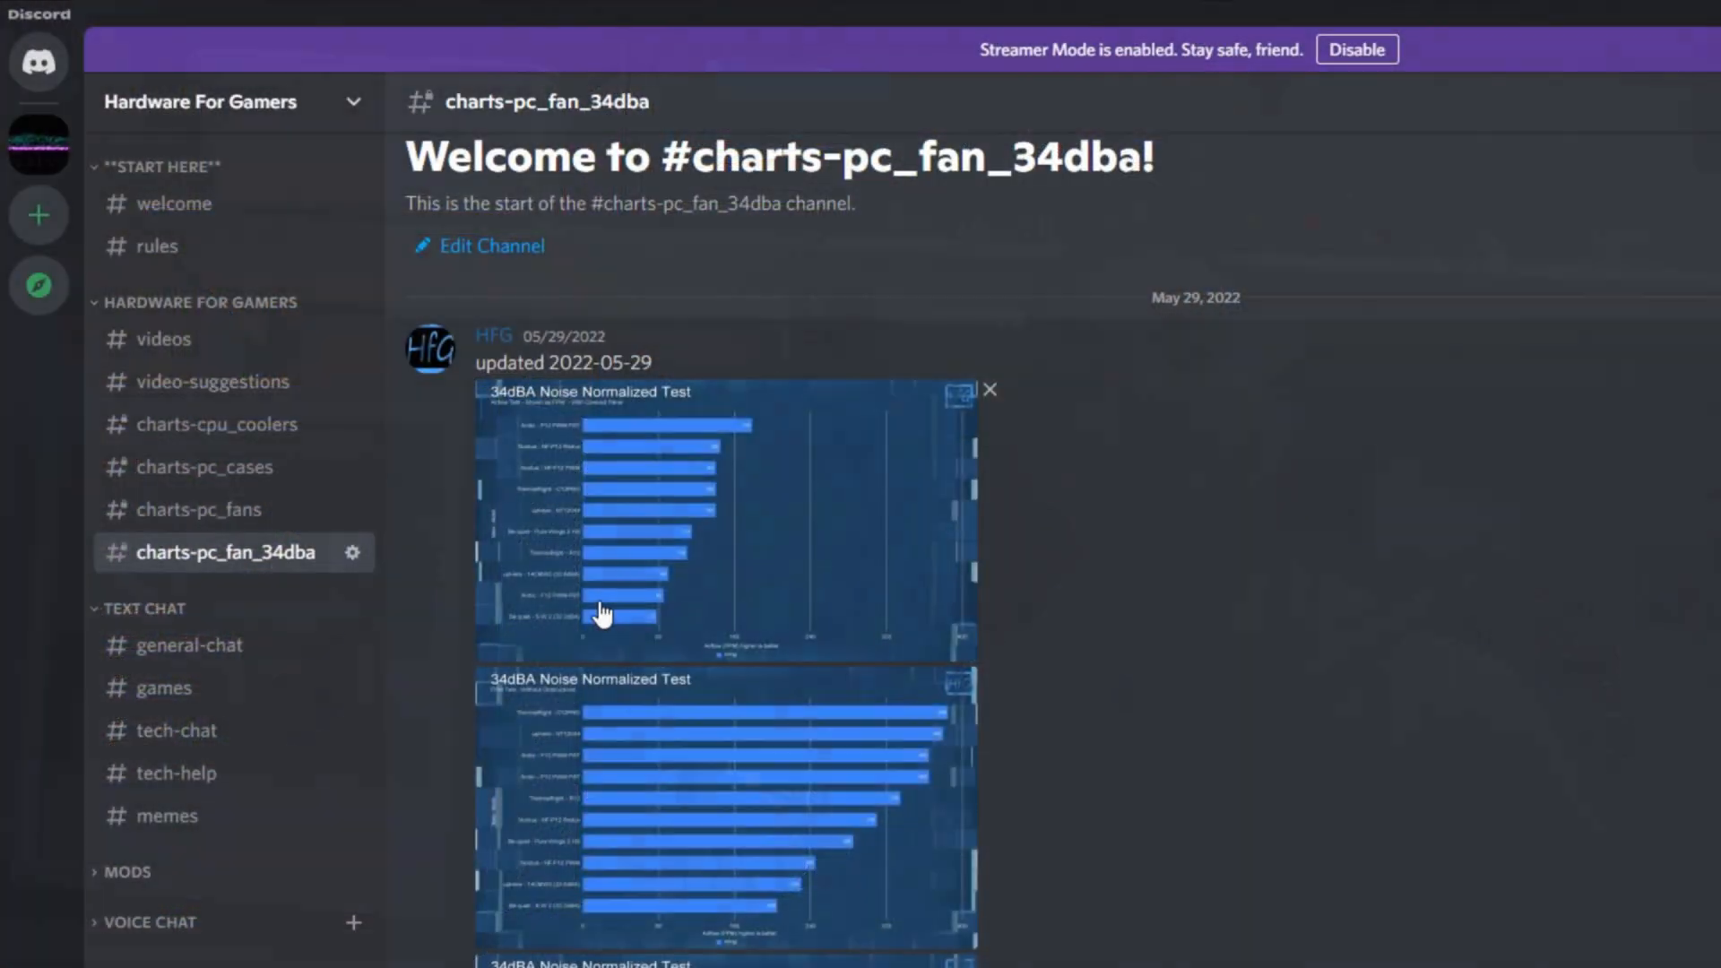
Step: Browse the charts-pc_fans channel, then switch to the charts-pc_cases channel
click(199, 510)
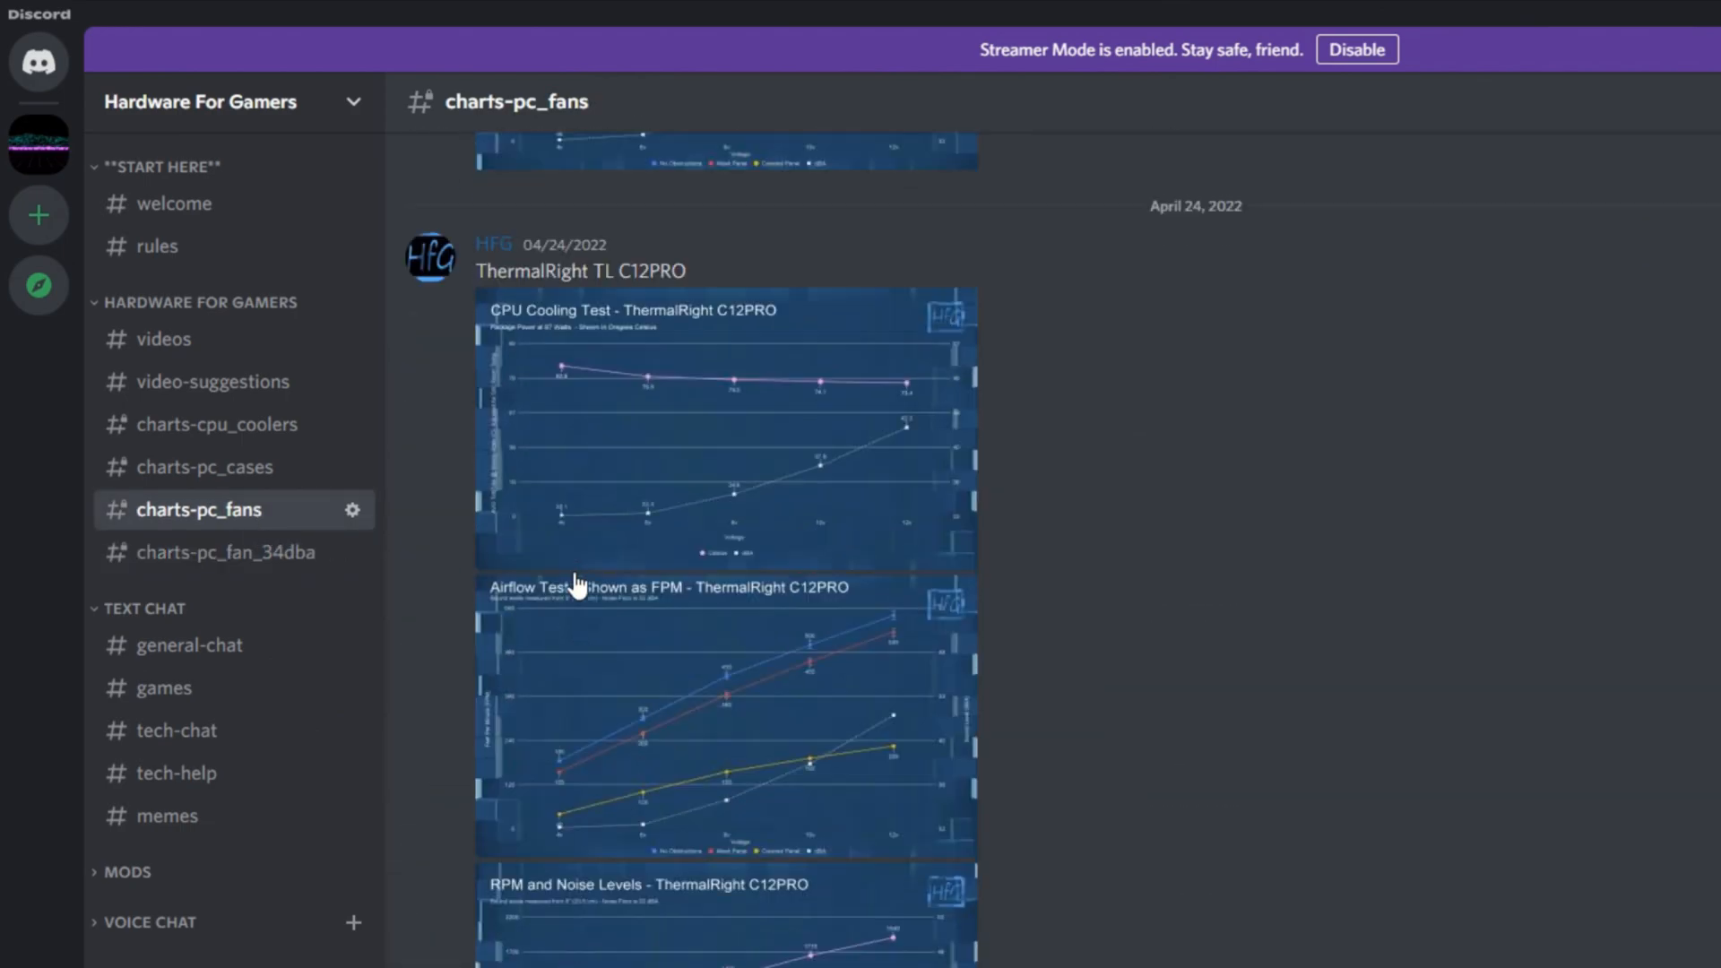
scroll(down, 3)
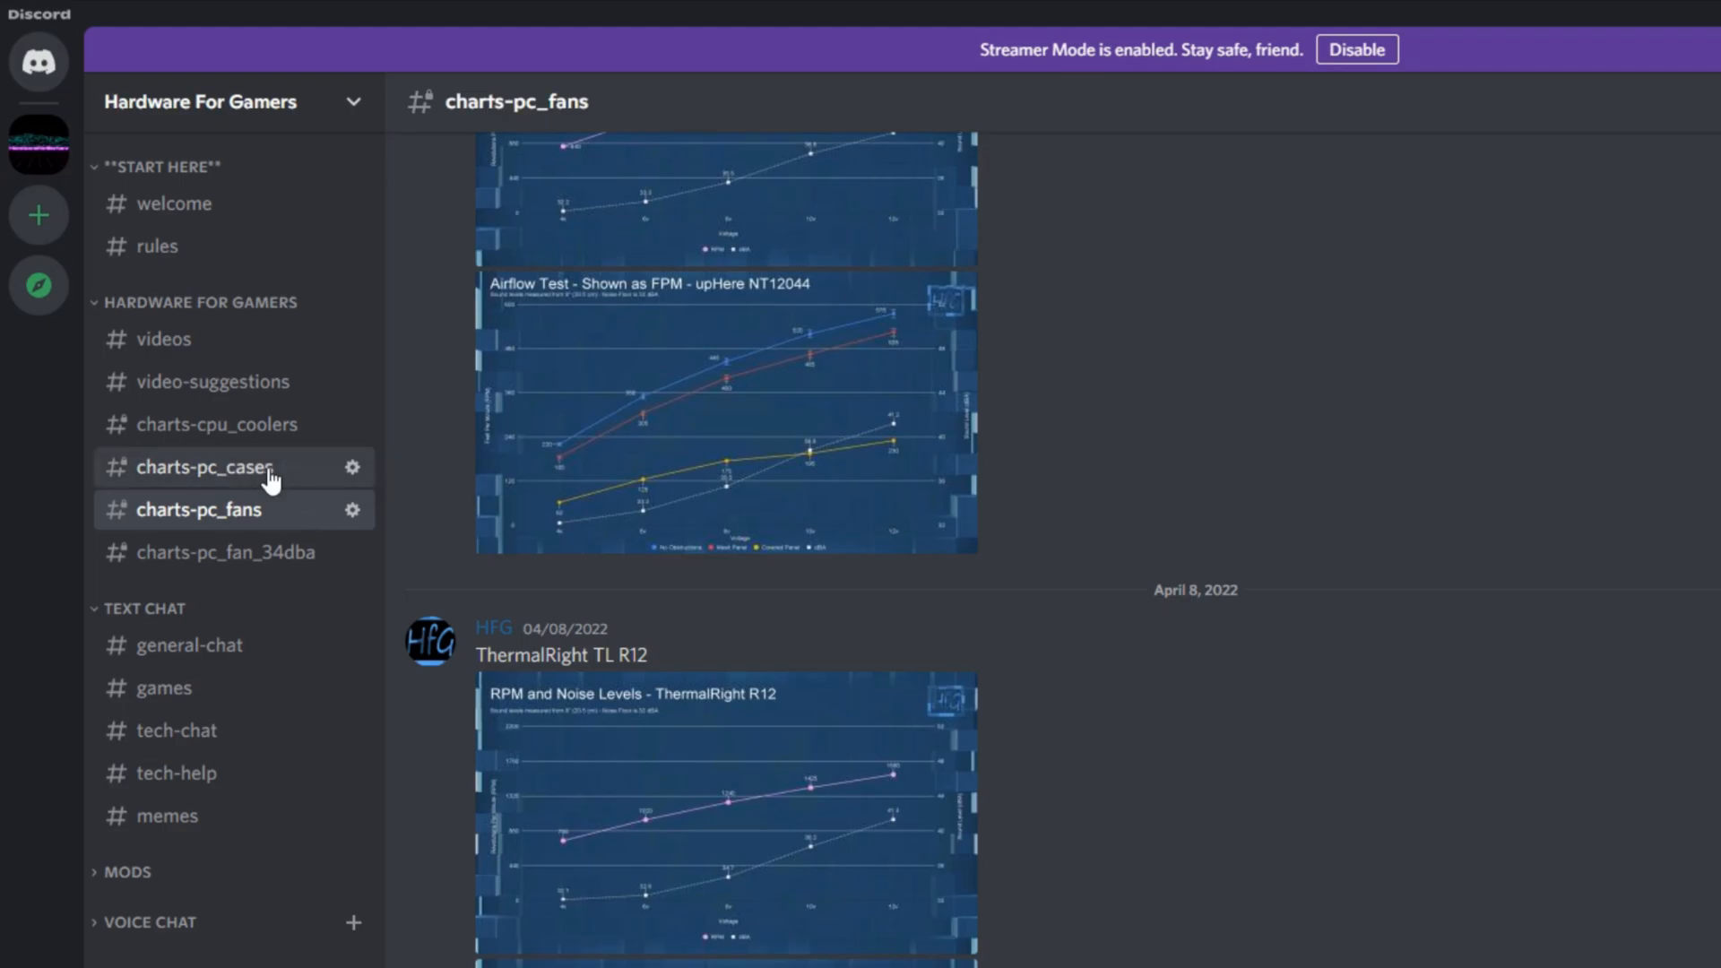
click(202, 467)
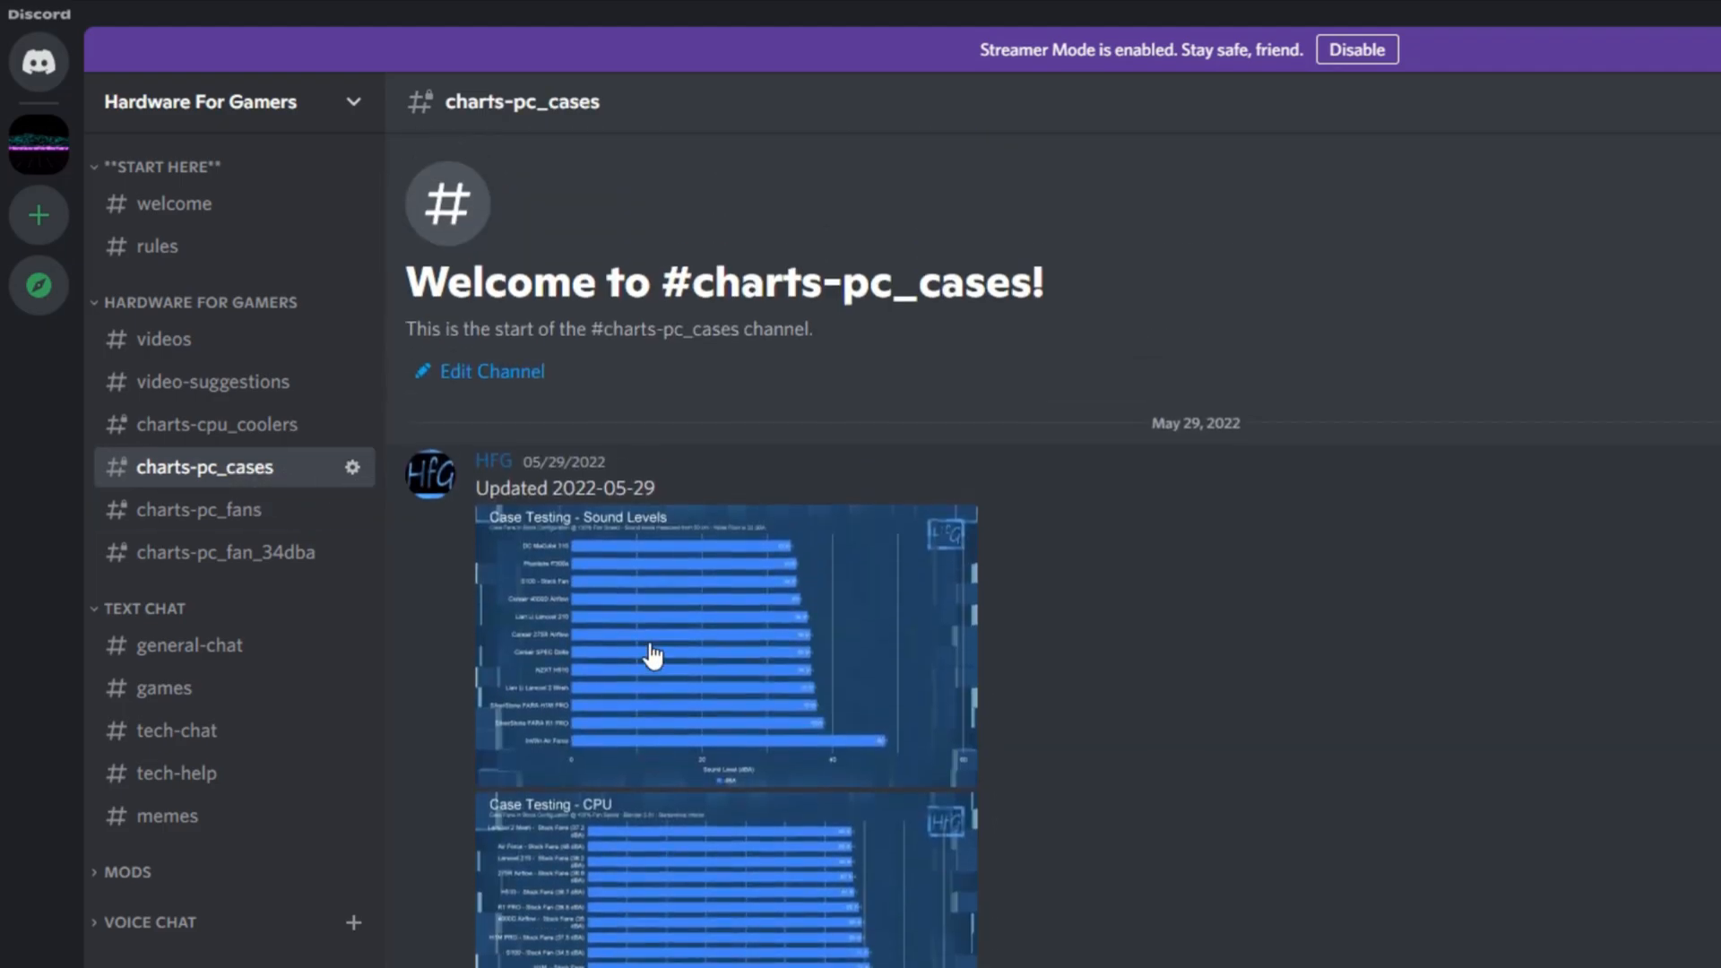